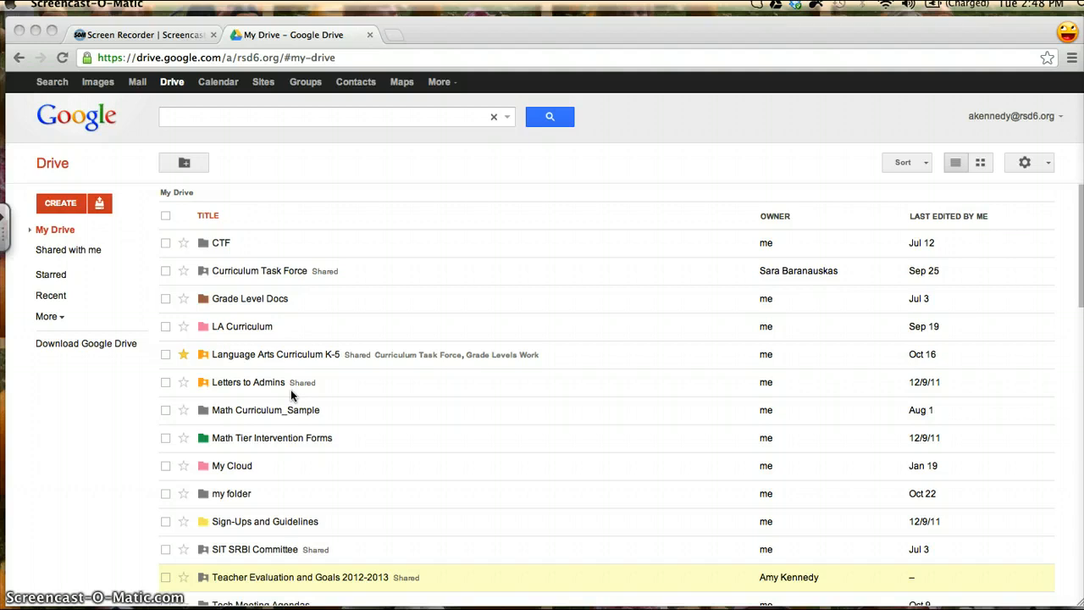
pyautogui.moveTo(83, 250)
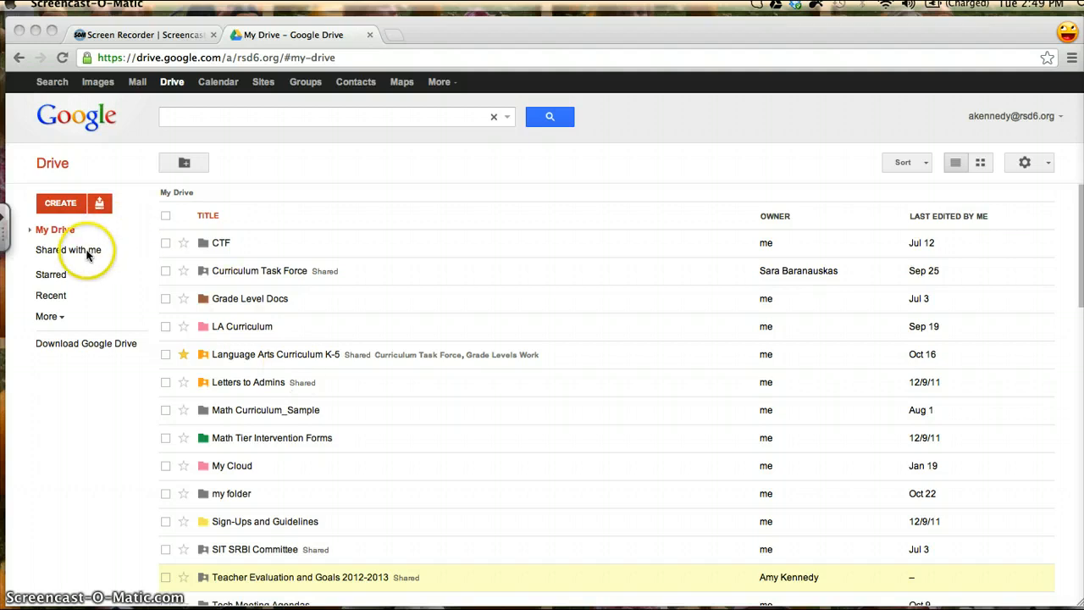
# - Show the 'Shared with me' list of folders and files from other people
pyautogui.click(69, 250)
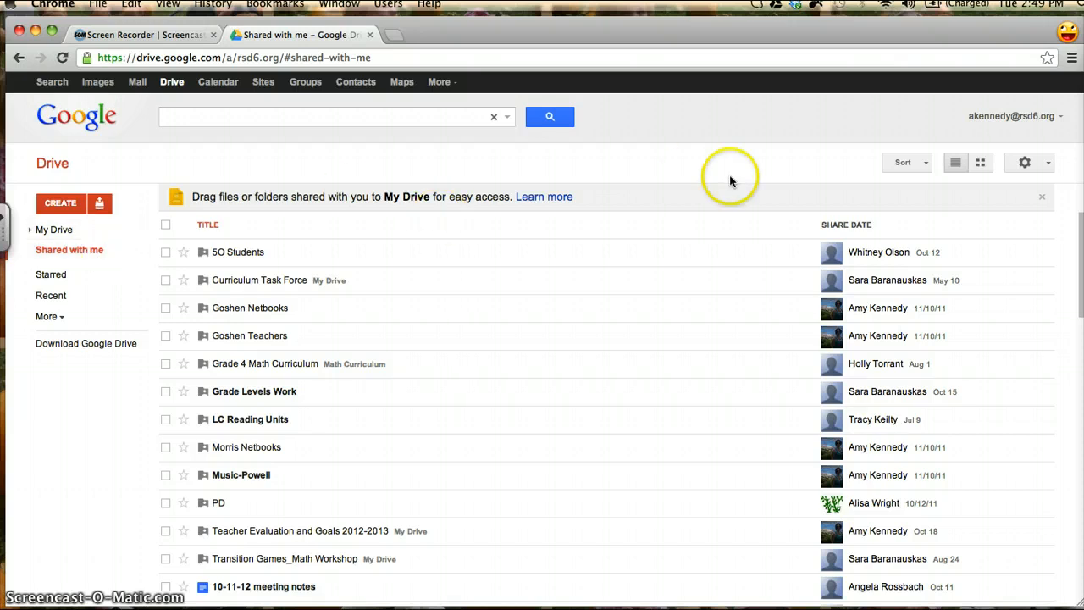
# - Sort the Shared with me list by share date, newest first
pyautogui.click(906, 161)
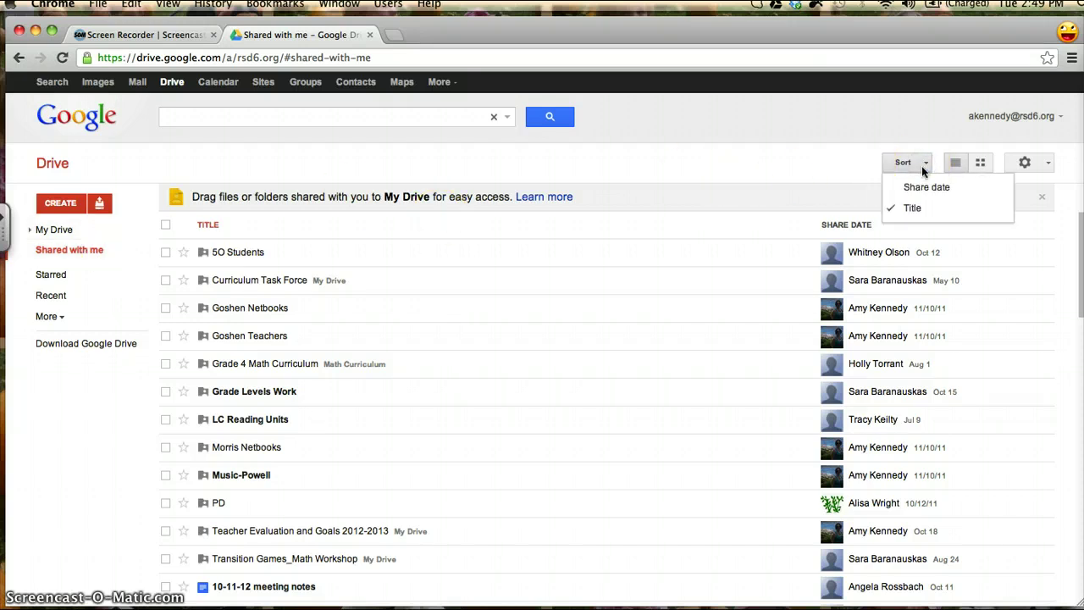
pyautogui.moveTo(926, 187)
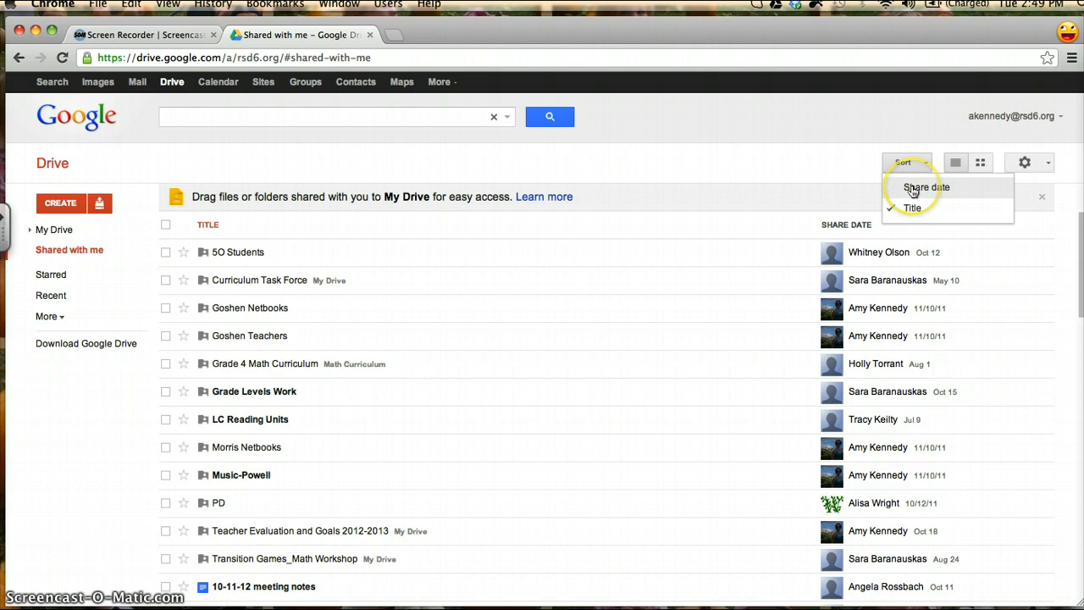
pyautogui.click(920, 187)
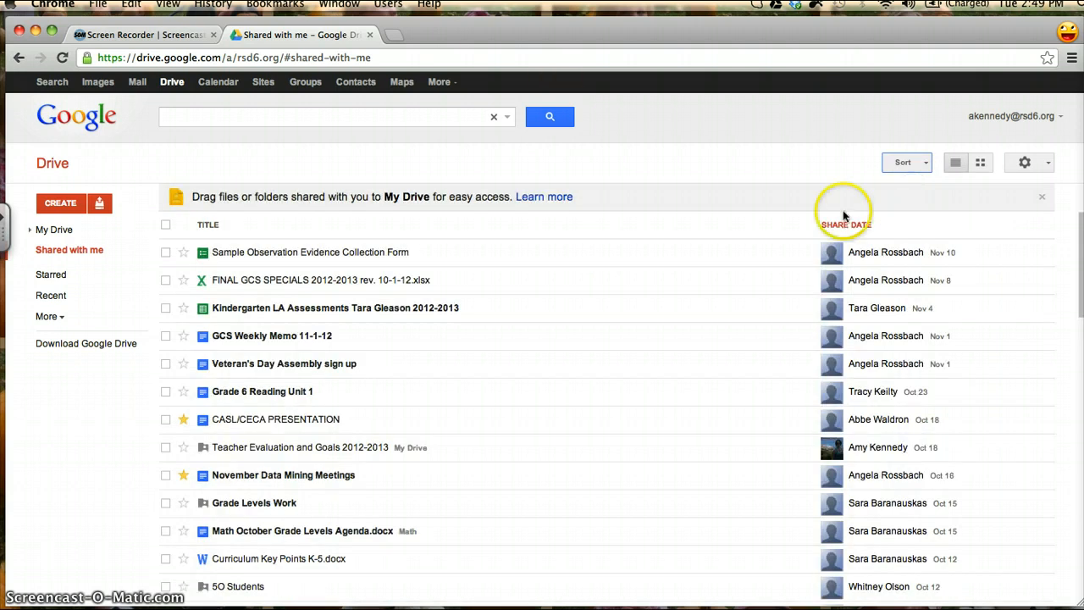
pyautogui.moveTo(263, 265)
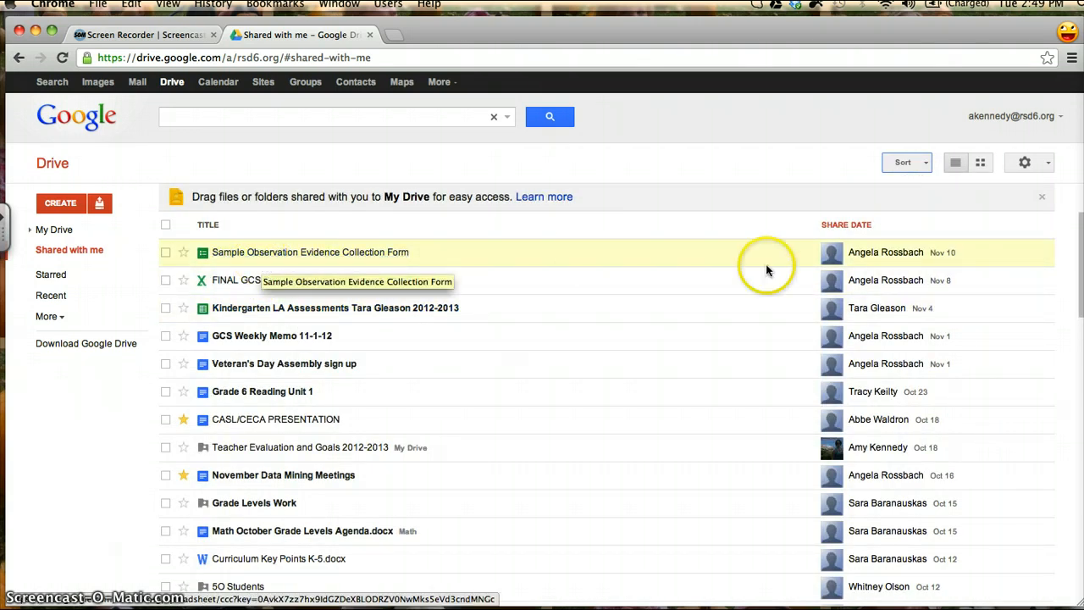
# - Sort shared items by title and scroll through the alphabetical list
pyautogui.click(905, 162)
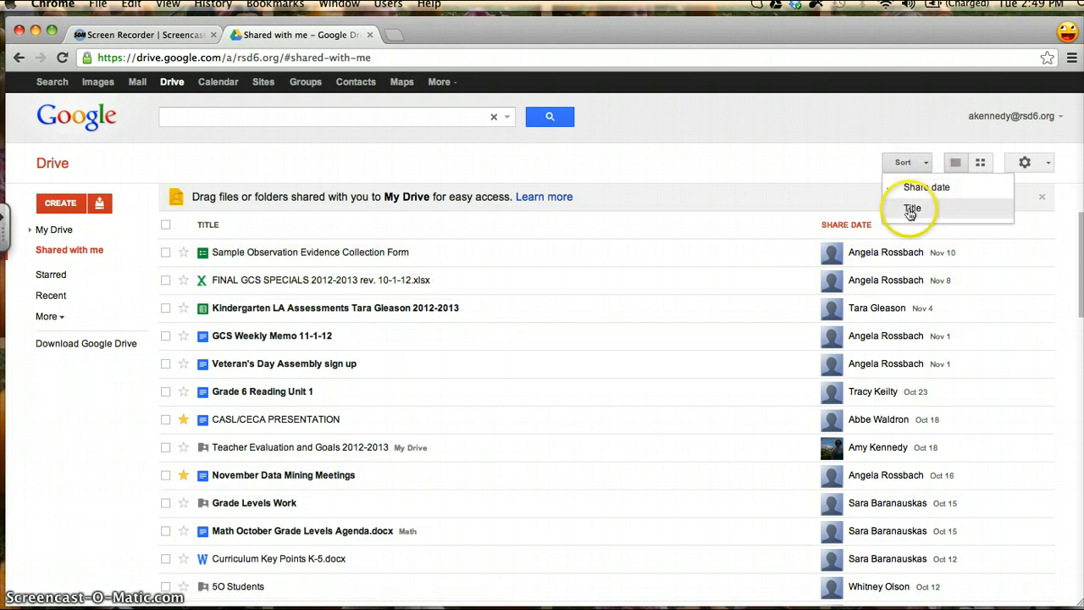
pyautogui.click(918, 209)
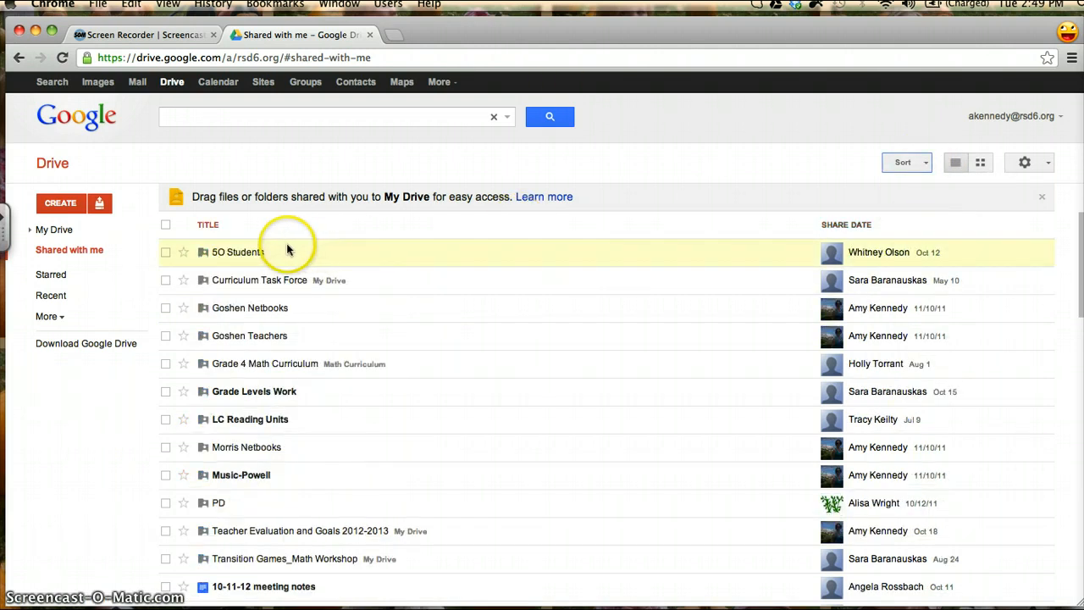
pyautogui.scroll(-3)
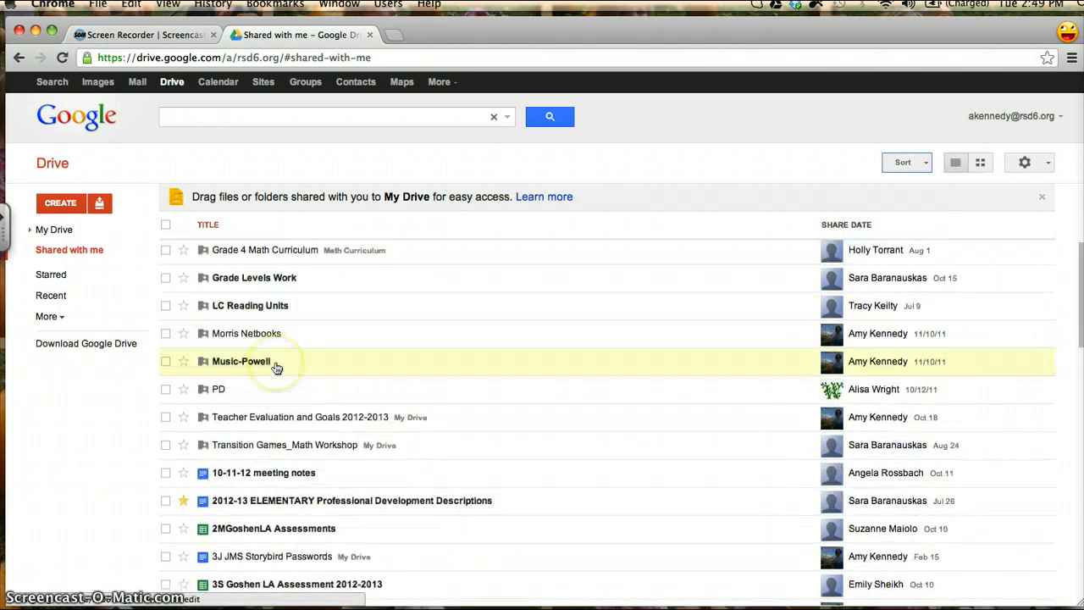
pyautogui.scroll(-3)
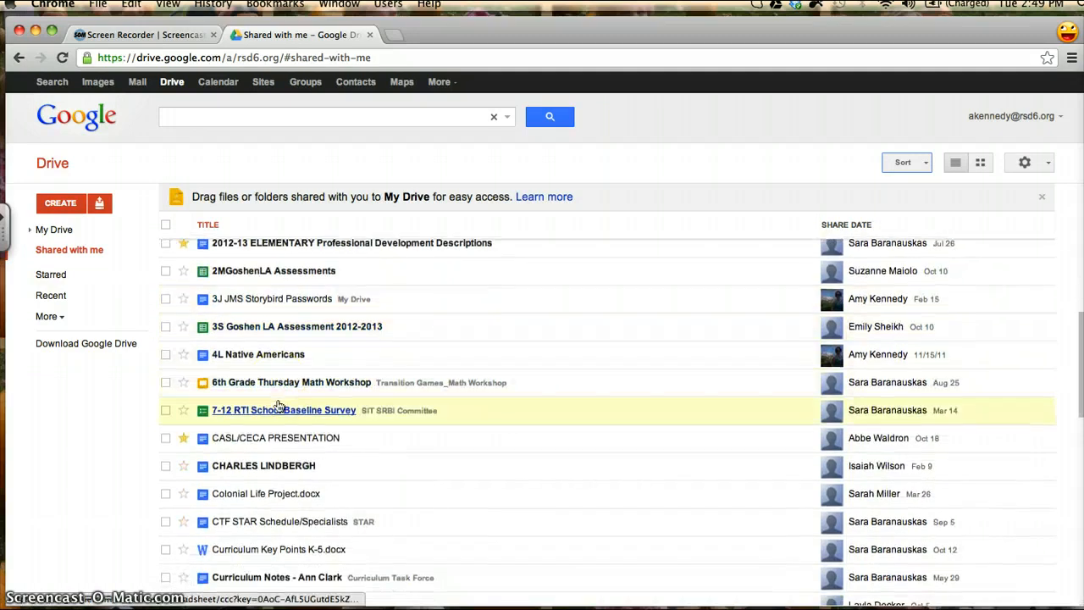
pyautogui.scroll(-3)
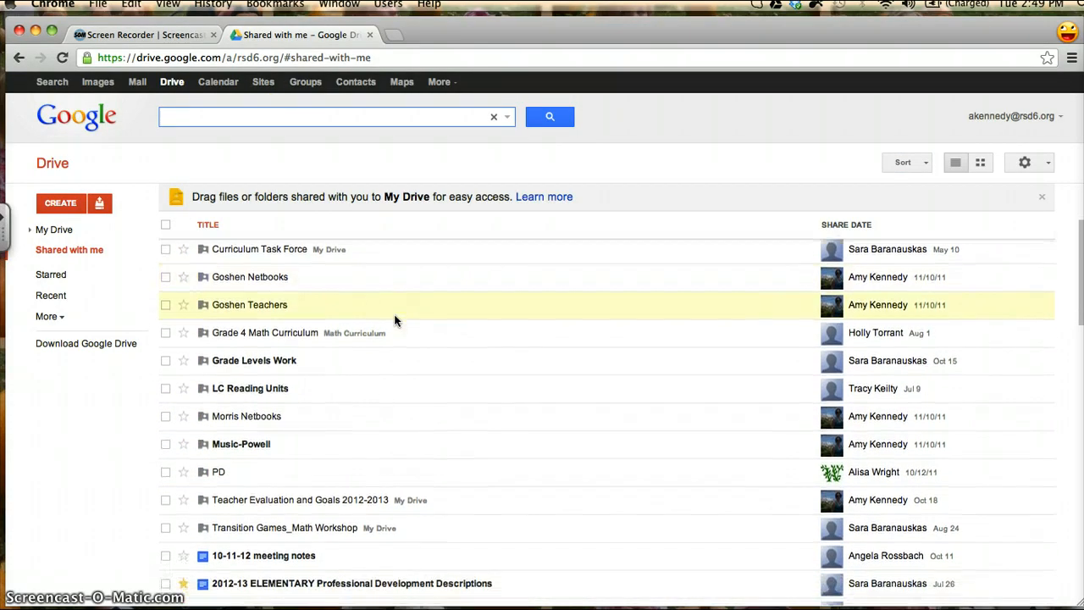
pyautogui.scroll(-3)
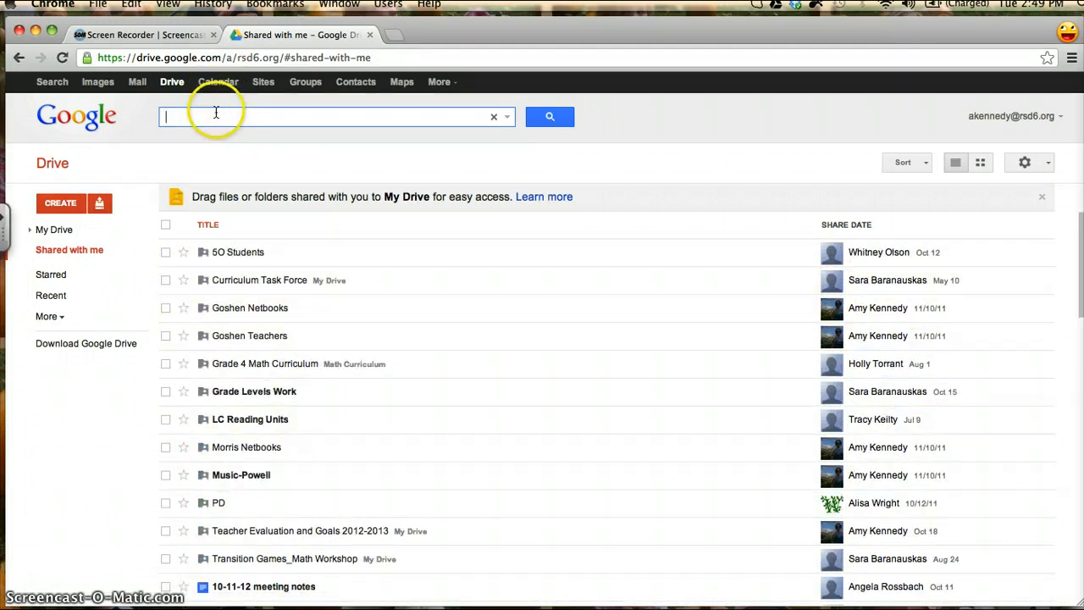
pyautogui.write('Native')
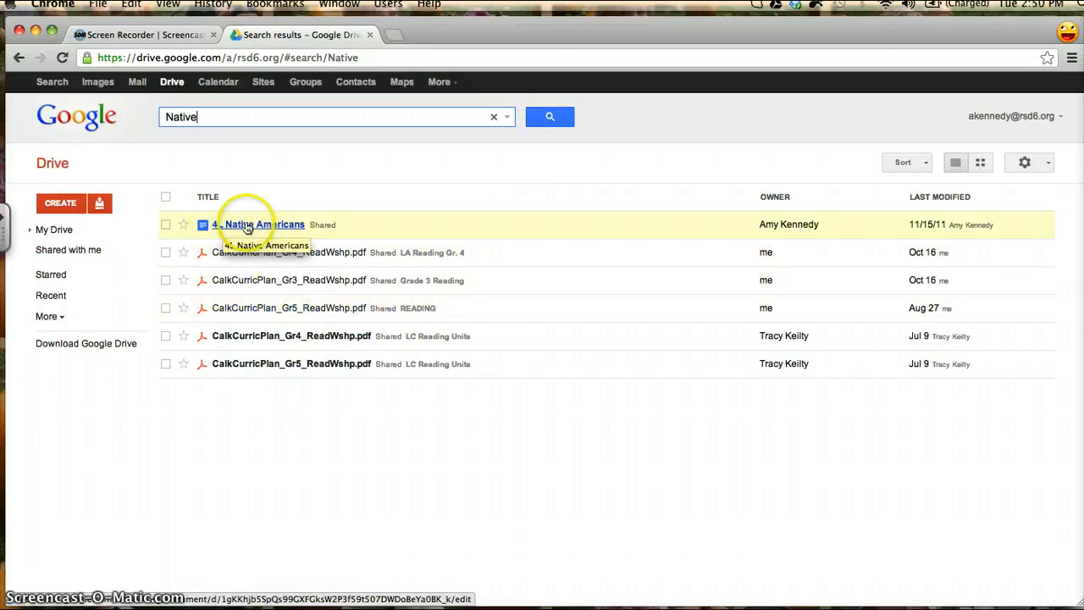
pyautogui.click(68, 249)
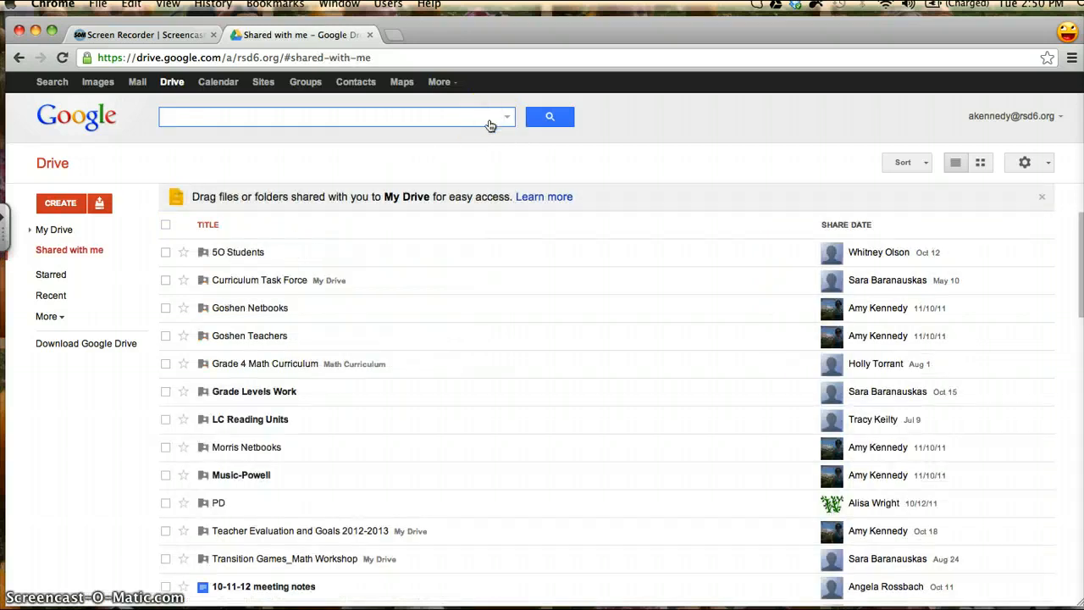
pyautogui.moveTo(503, 304)
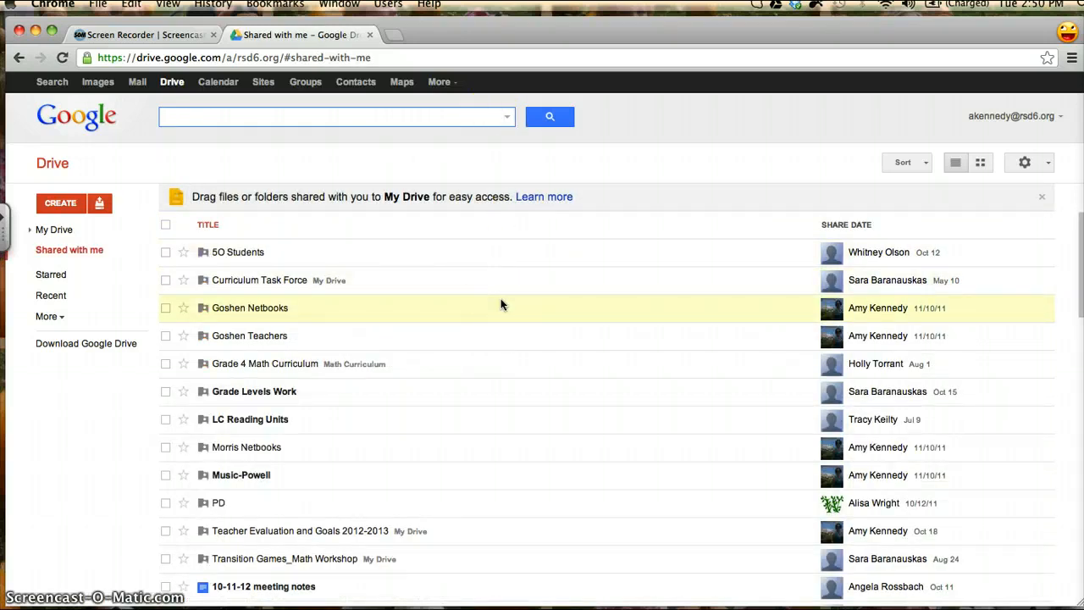